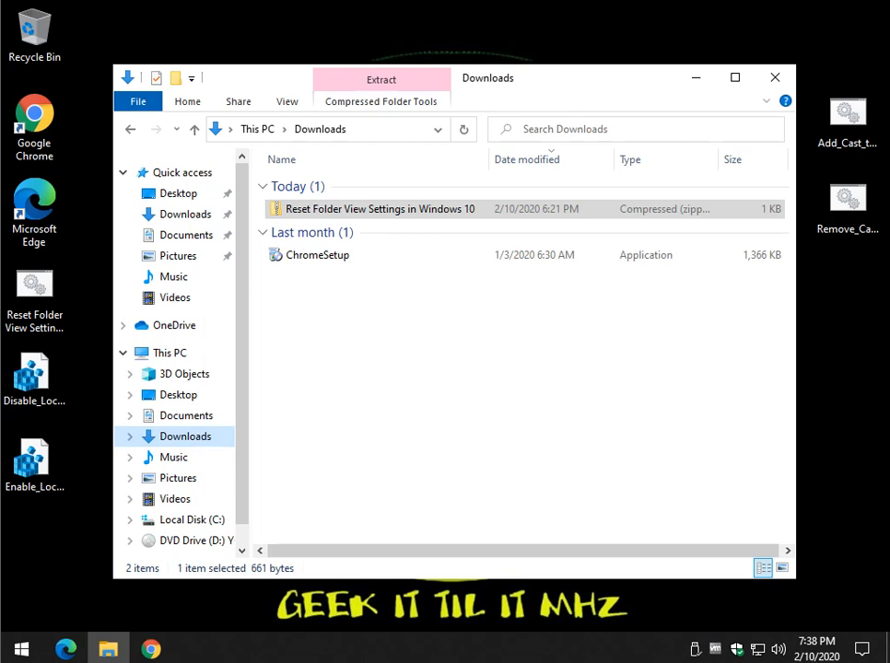
Show the Downloads folder as extra large icons and bring up the Folder Options window
click(287, 102)
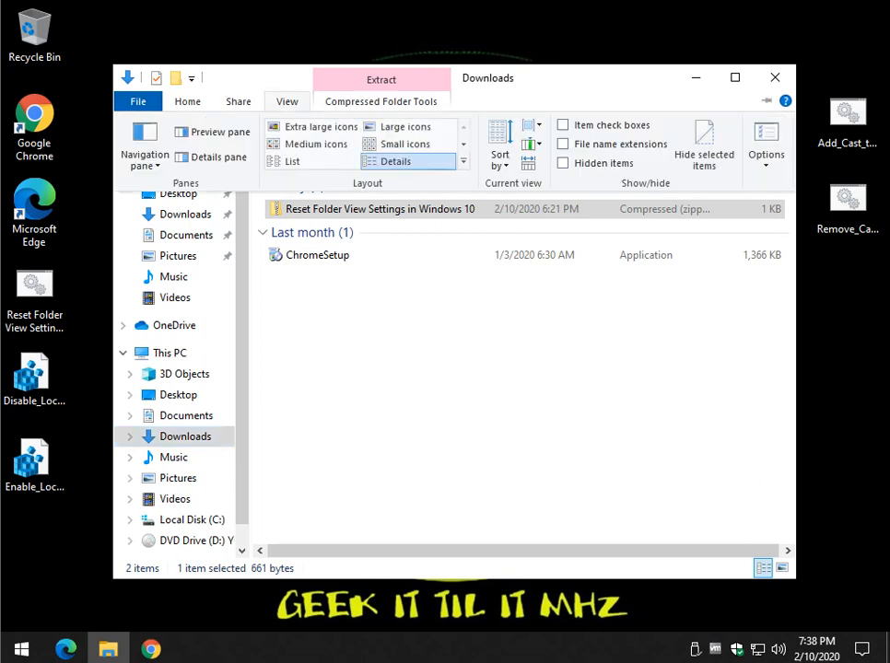
click(321, 125)
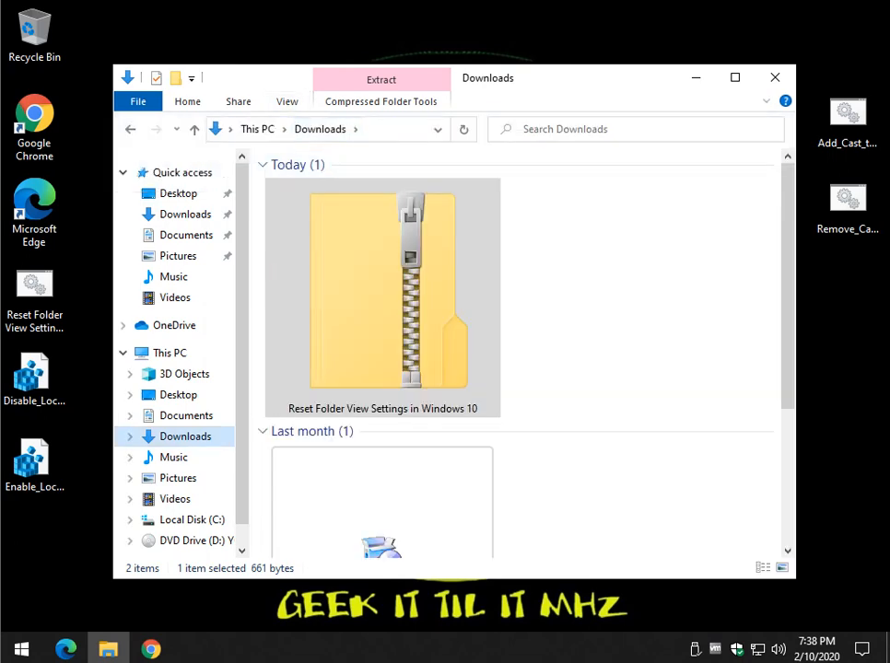
click(288, 101)
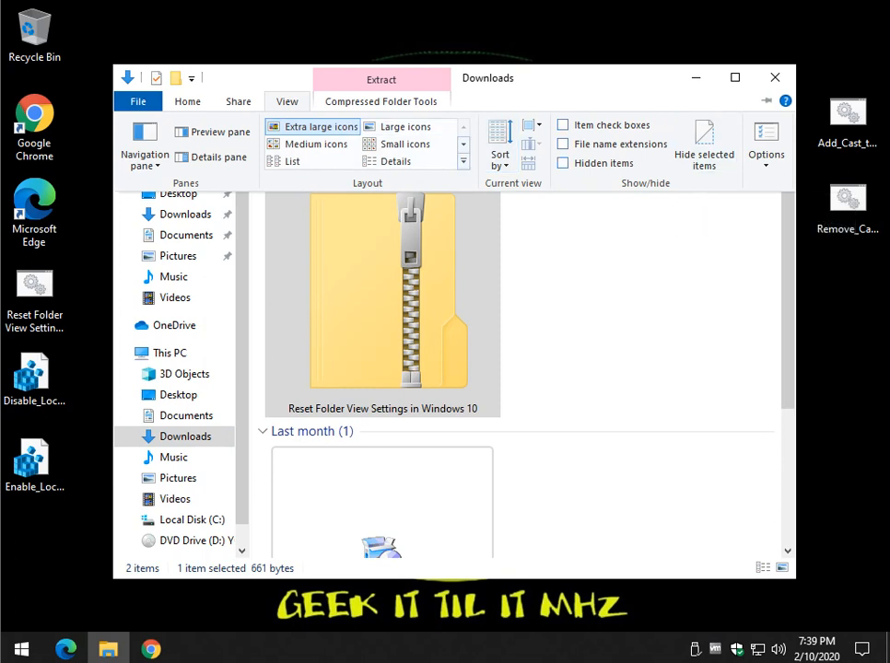
click(312, 144)
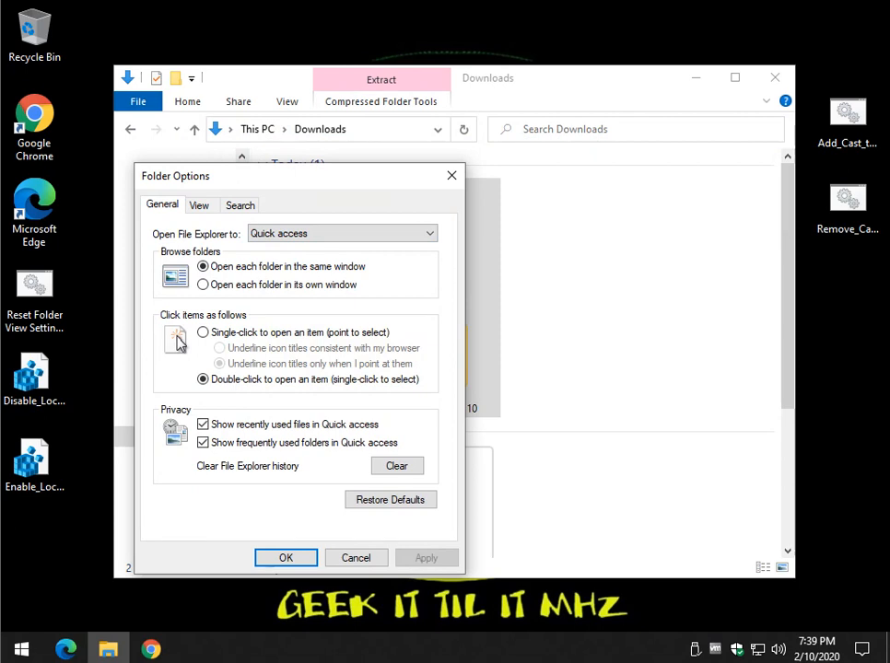
Look through the View and Search pages of Folder Options, then close the window
click(199, 205)
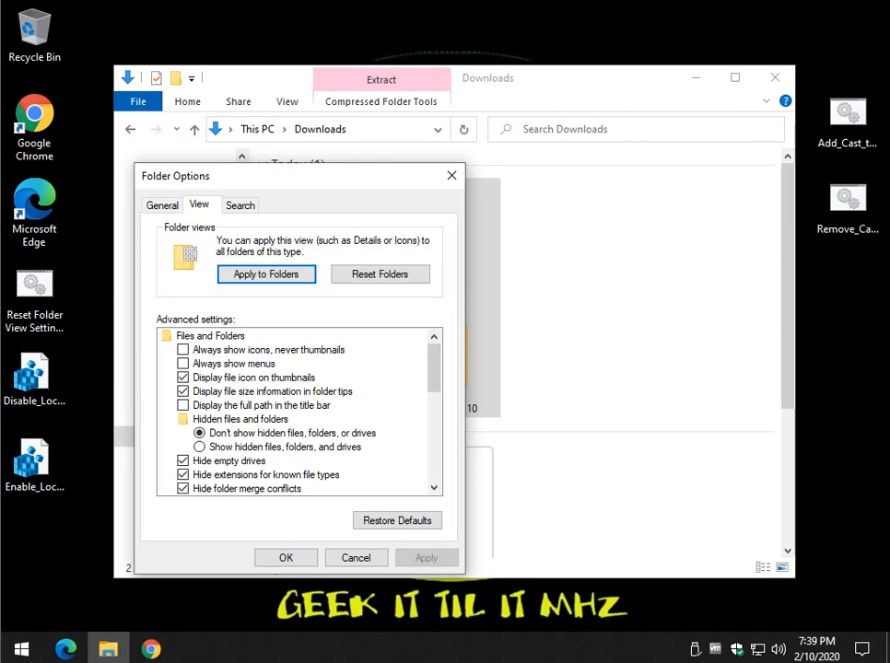
click(240, 205)
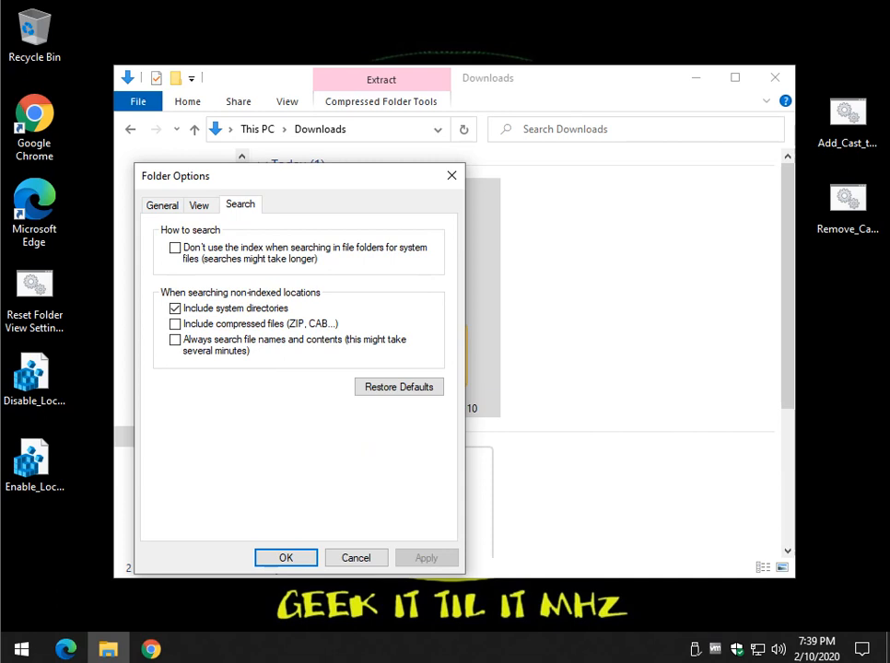
mouse_move(450, 175)
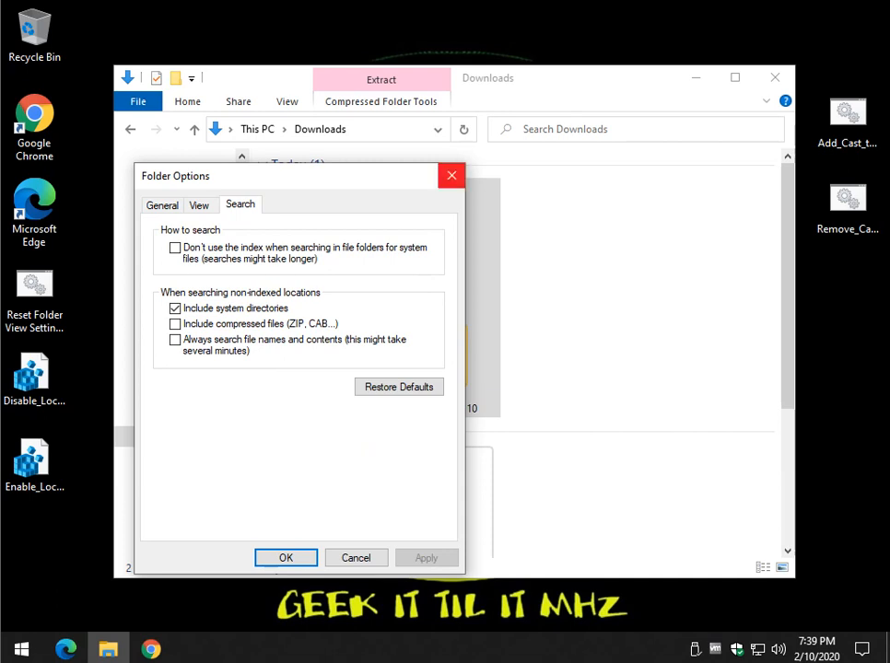
click(286, 557)
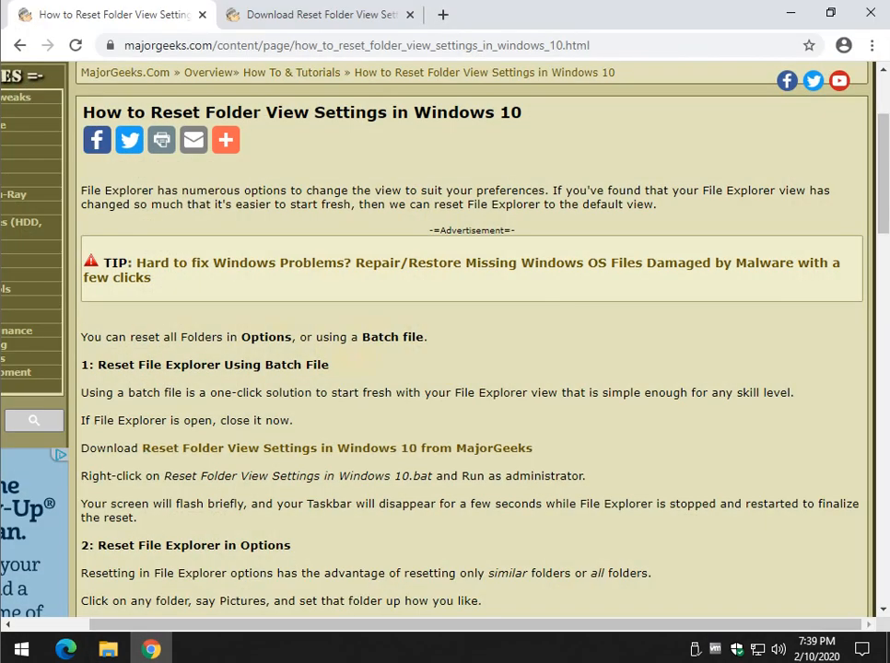
Read down the MajorGeeks article, then return to the Downloads folder window
scroll(down, 3)
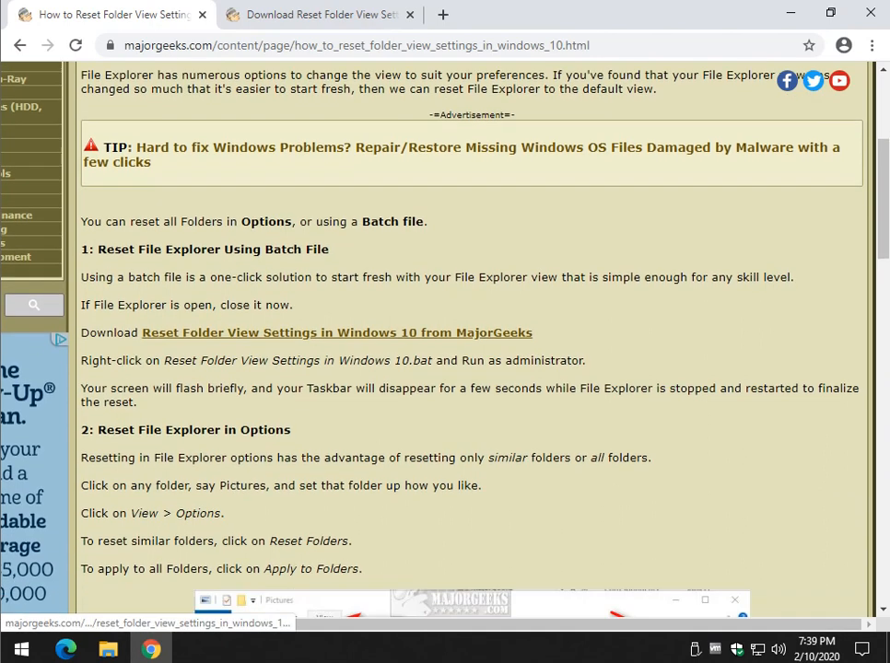
scroll(down, 3)
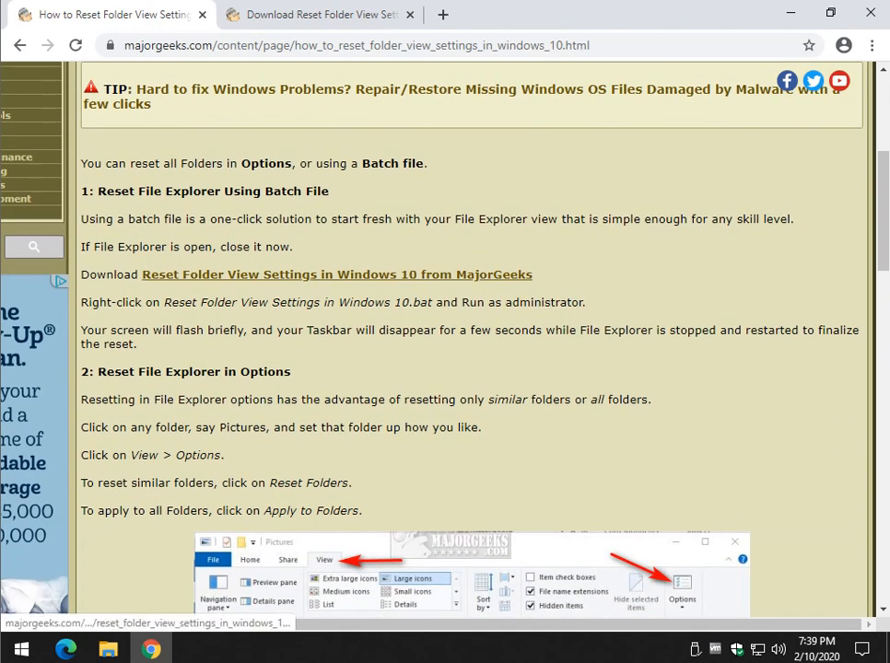
click(337, 272)
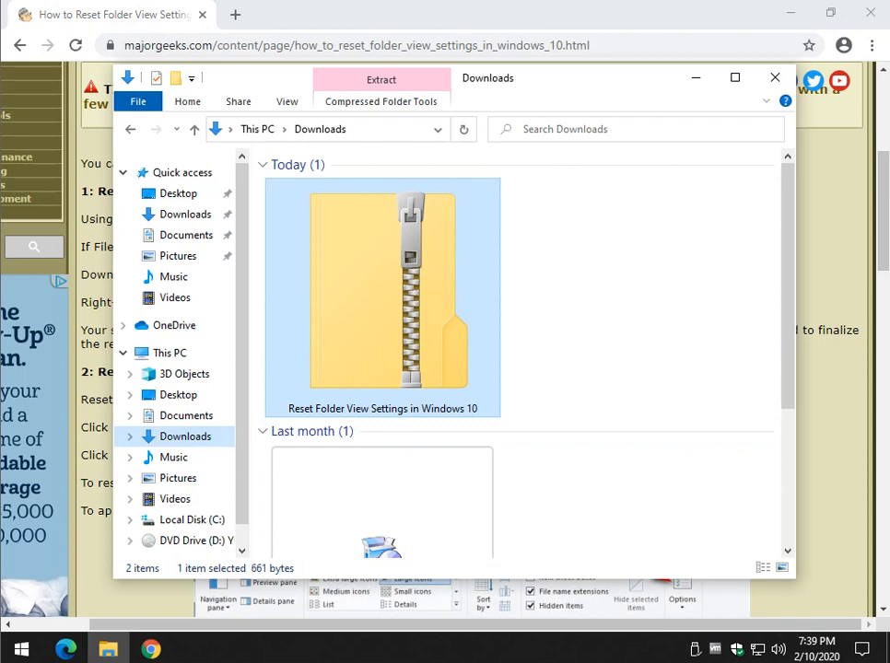
Open the Reset Folder View Settings zip and start Extract all for its batch file
double_click(381, 276)
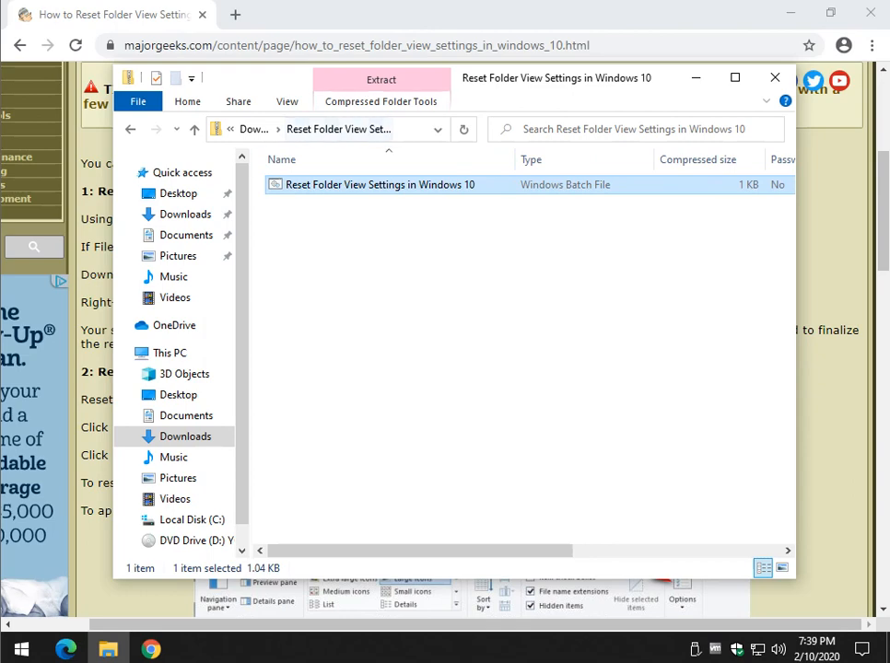
click(379, 101)
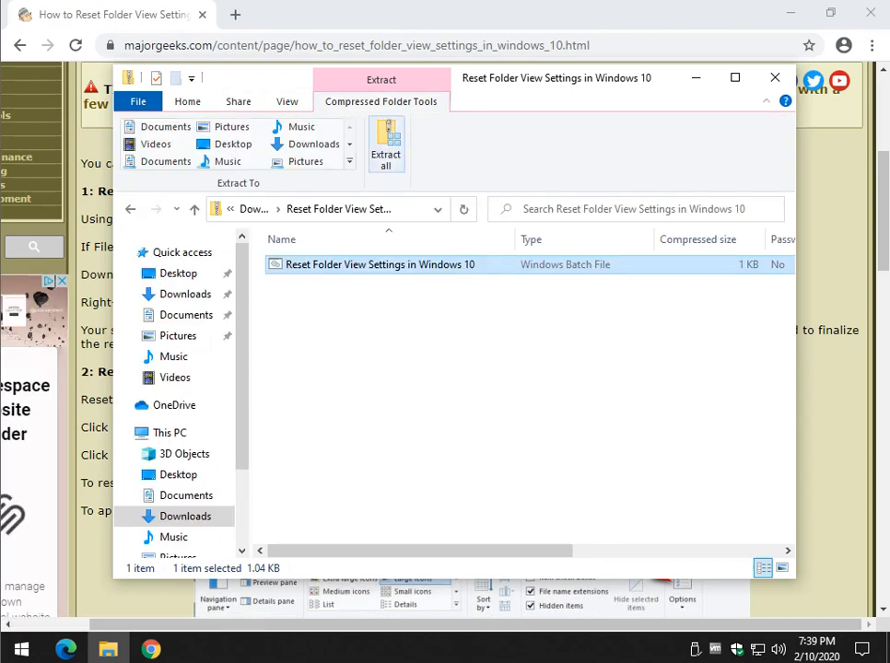
click(386, 147)
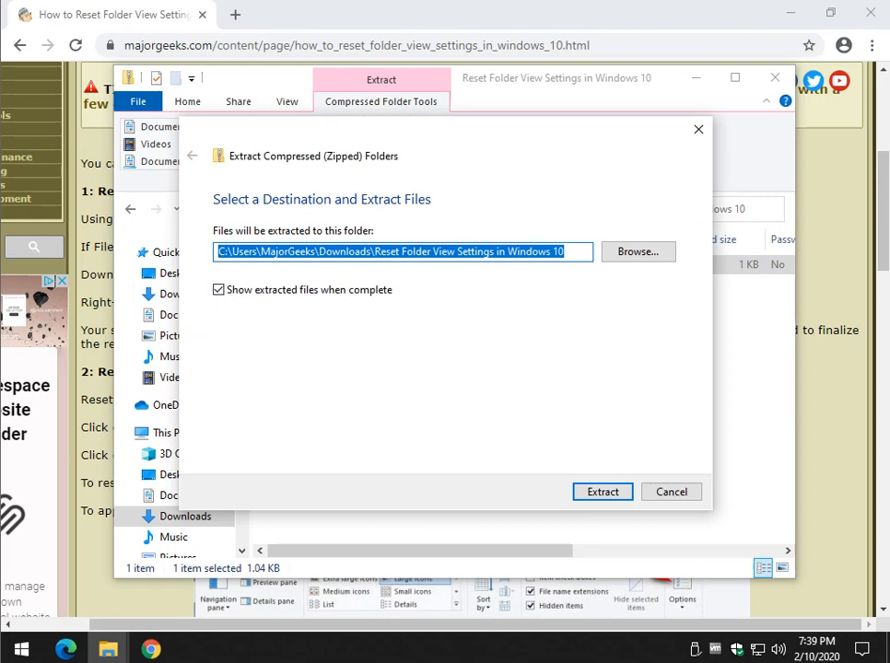
Extract the reset batch file to the Desktop instead of Downloads
click(637, 250)
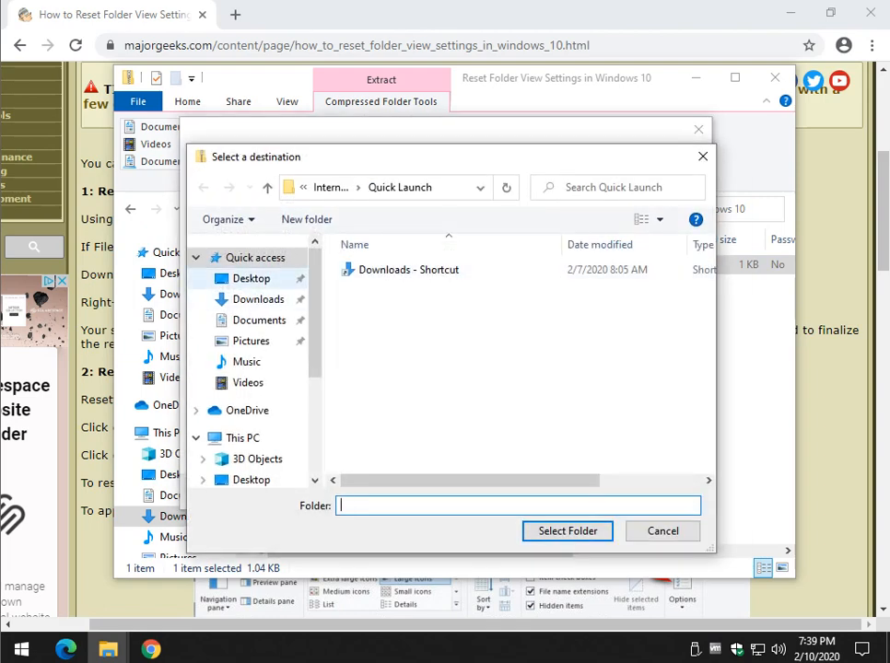
click(251, 278)
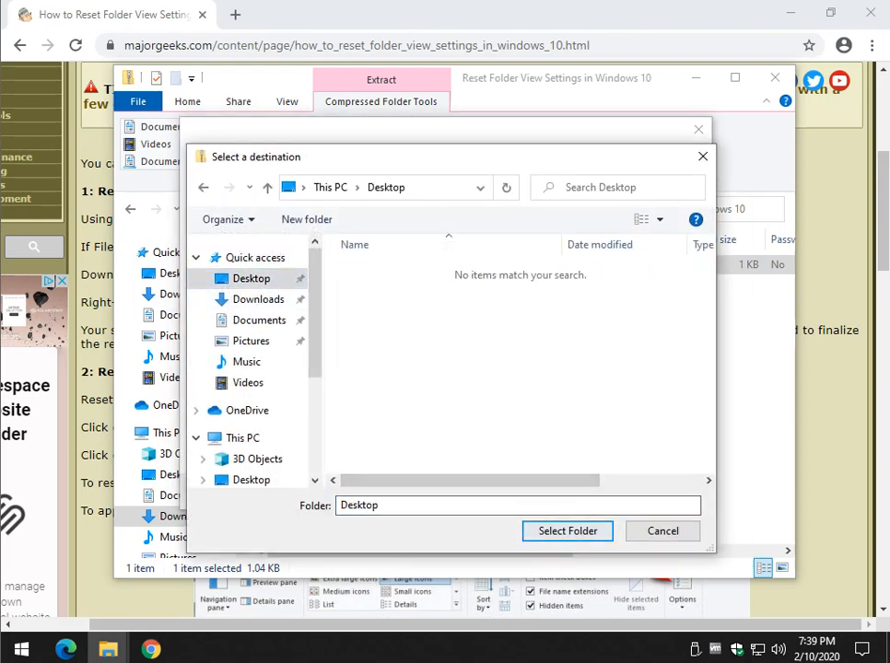
click(568, 531)
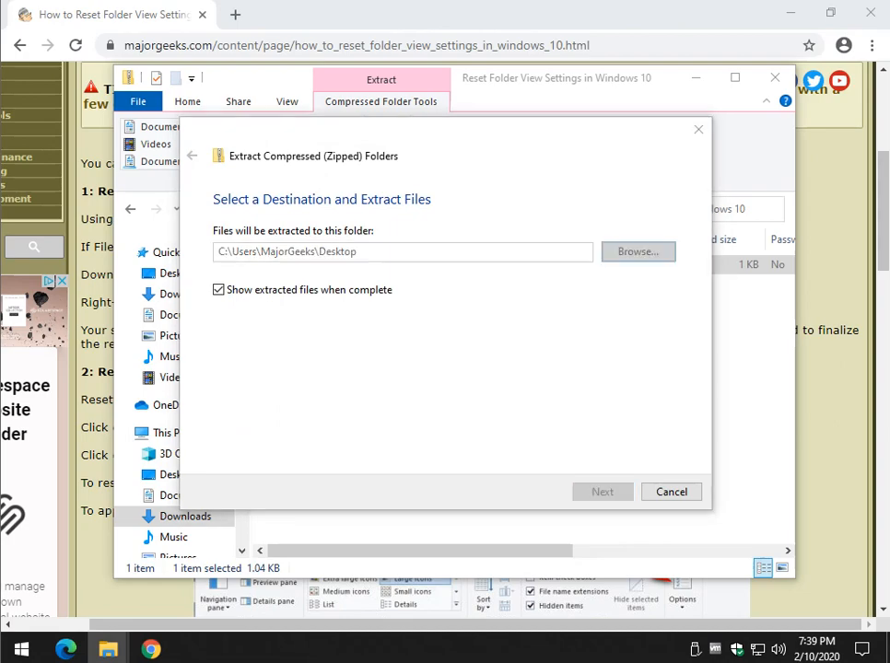
click(601, 492)
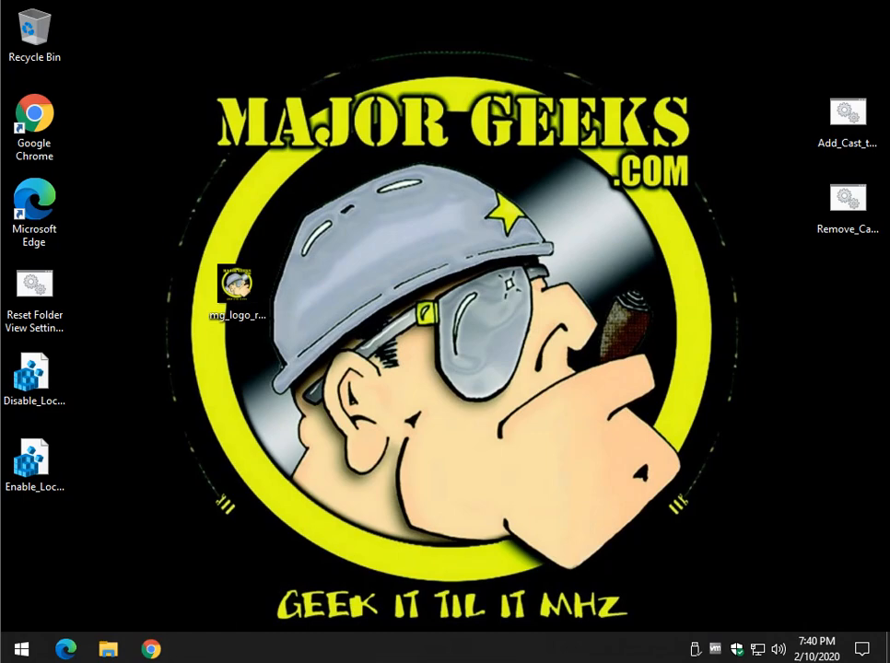
Run the Reset Folder View Settings batch file as administrator, past the SmartScreen and UAC prompts
click(107, 649)
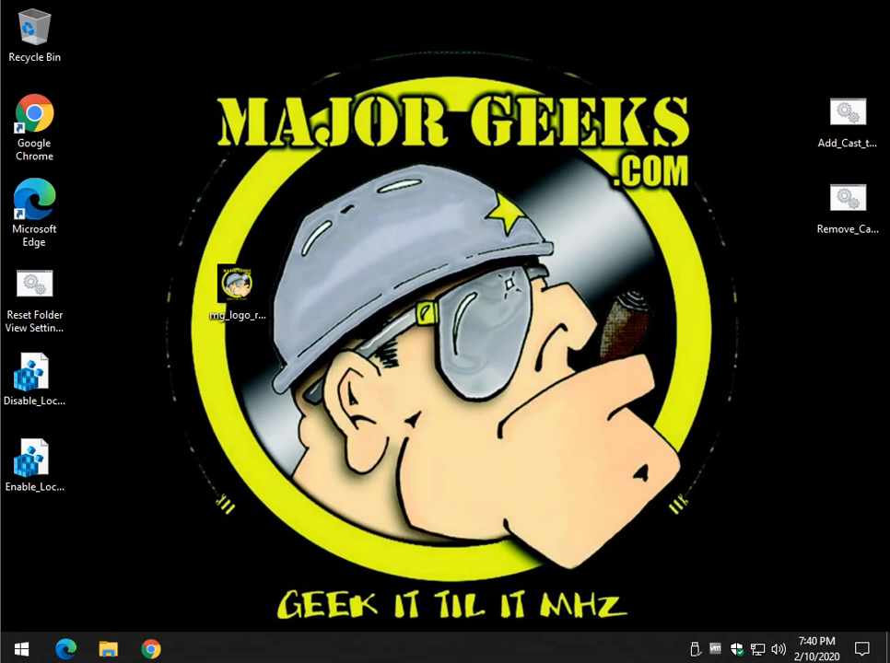
mouse_move(33, 285)
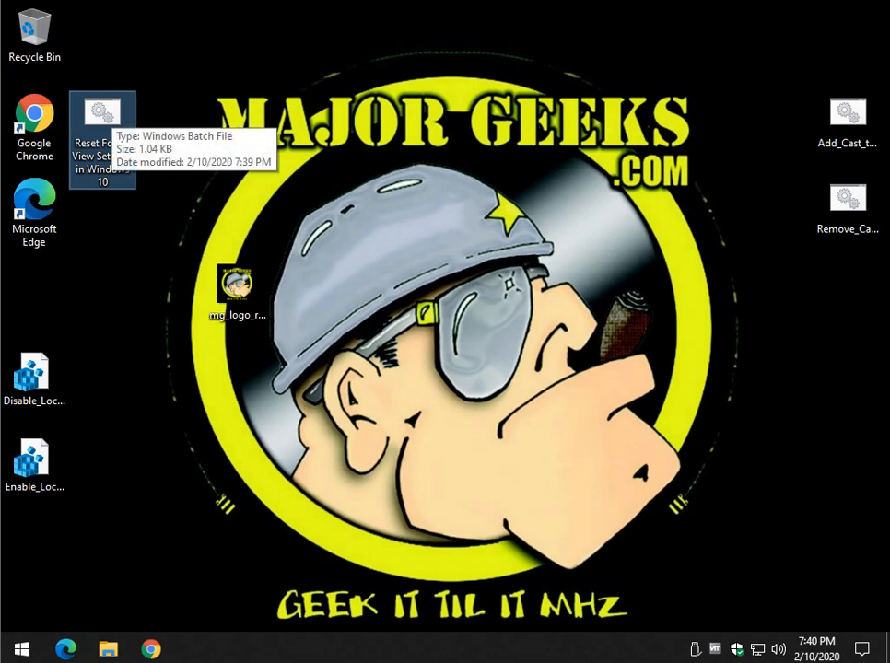
right_click(101, 120)
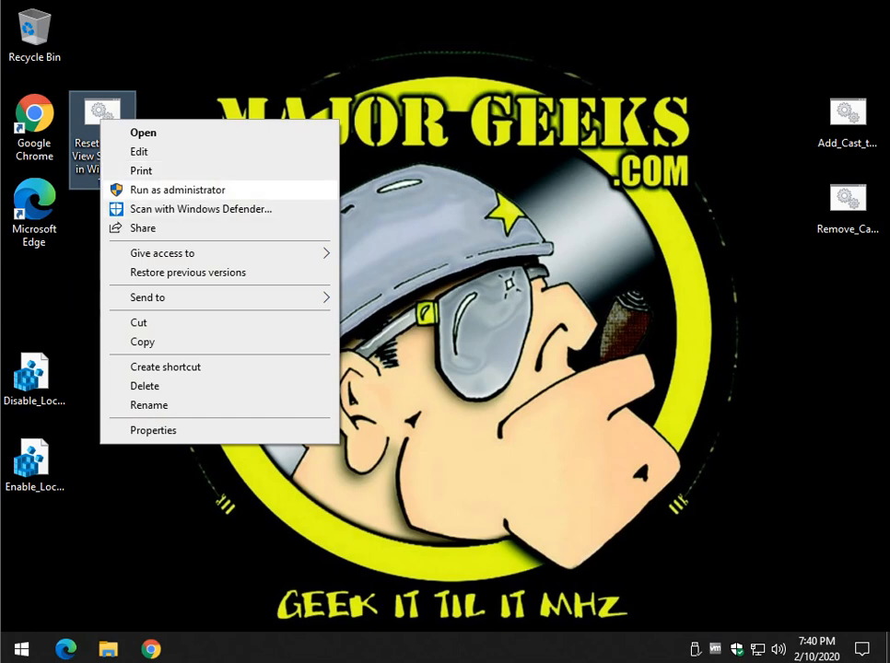
click(177, 188)
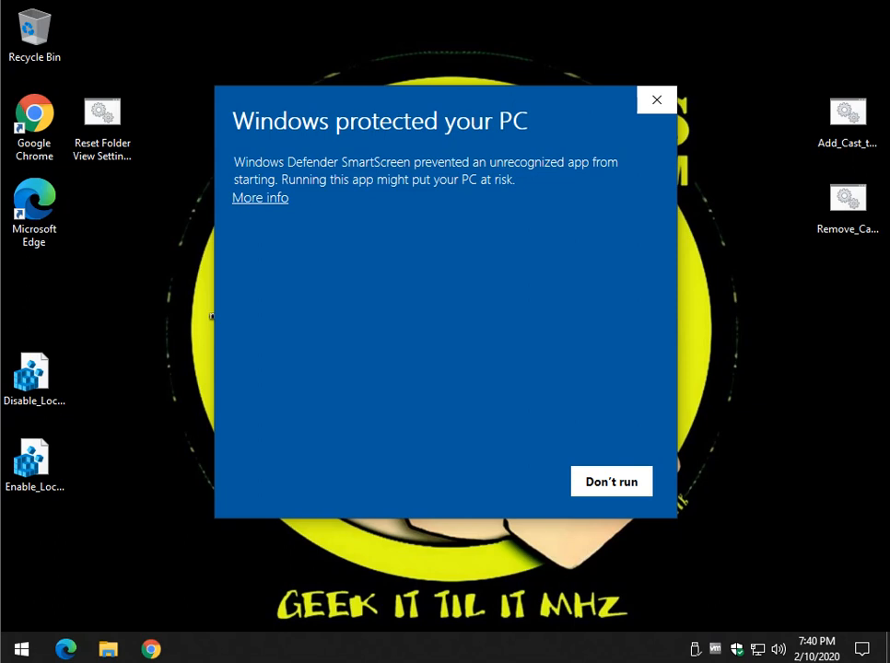
click(260, 197)
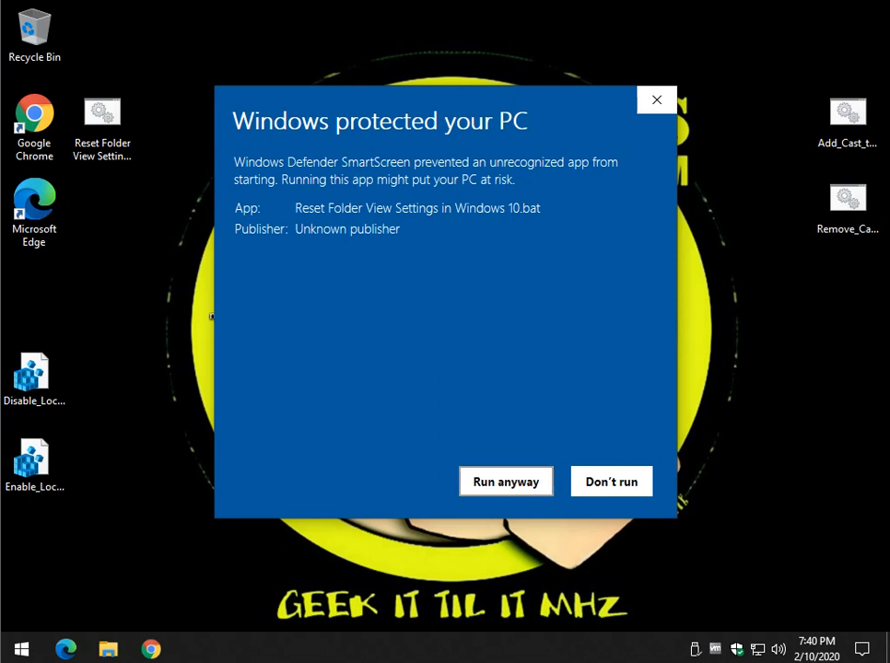
click(505, 481)
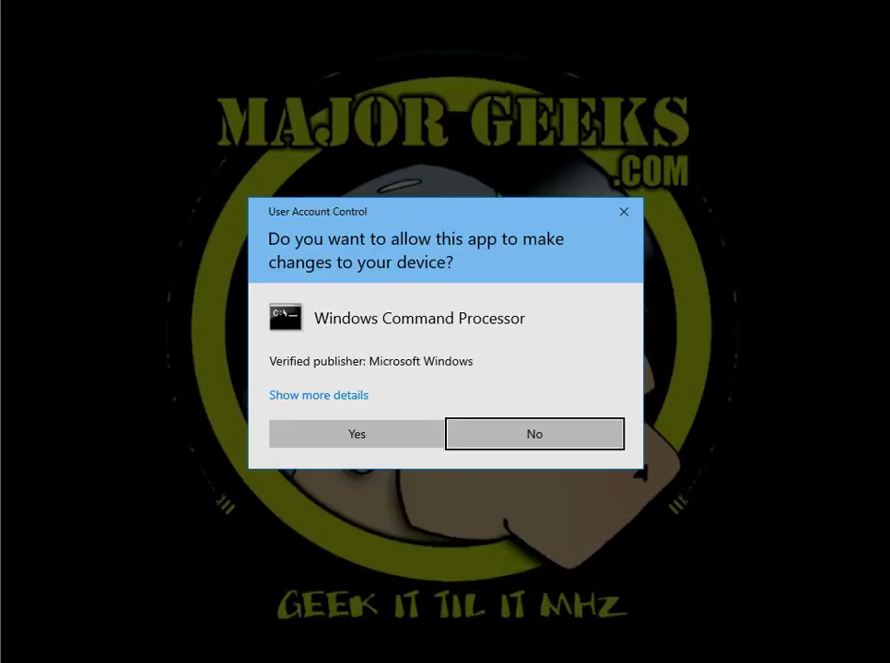
click(358, 435)
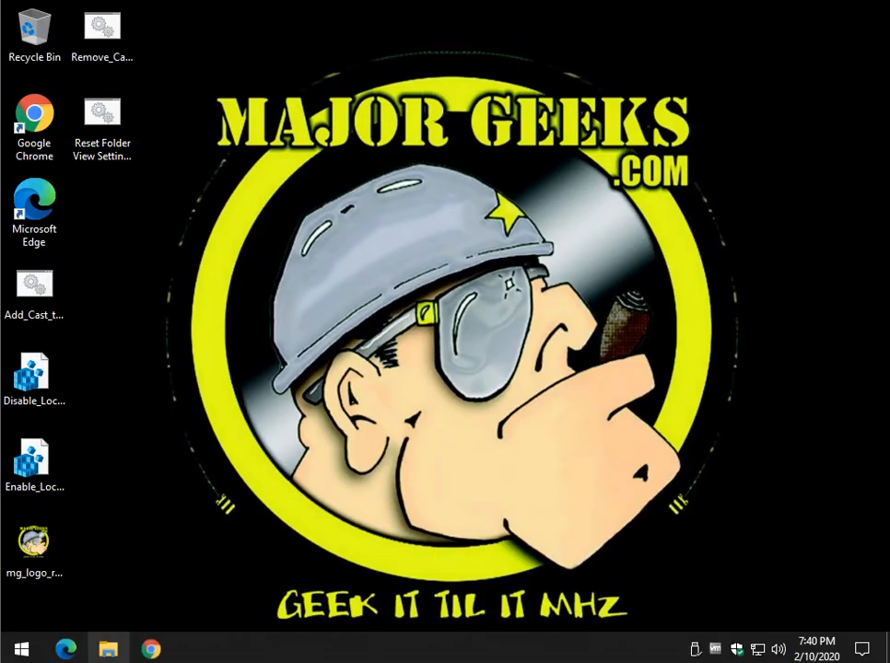
Reopen Downloads, now reset to details, set it to extra large icons and check the article
click(107, 649)
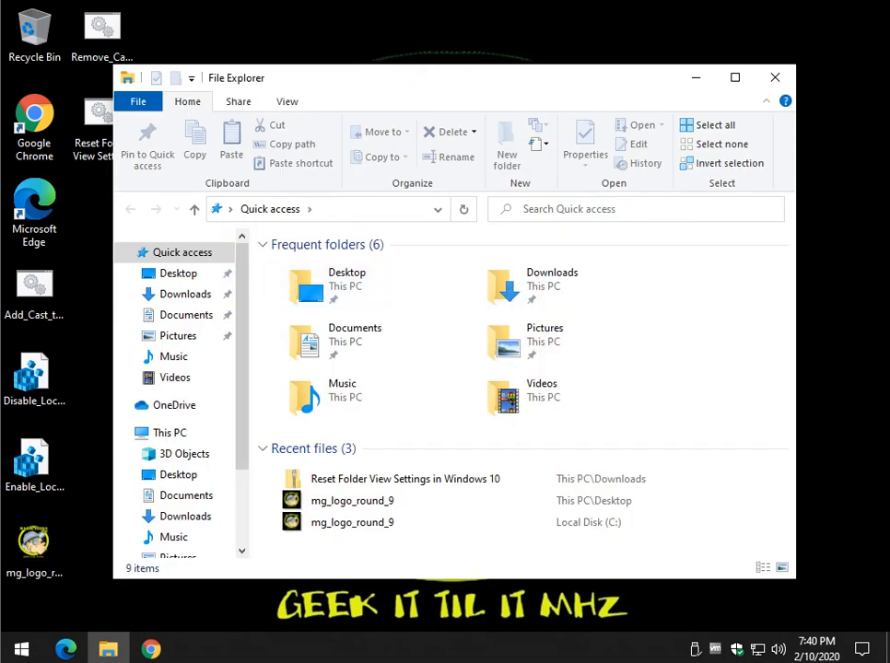
click(185, 295)
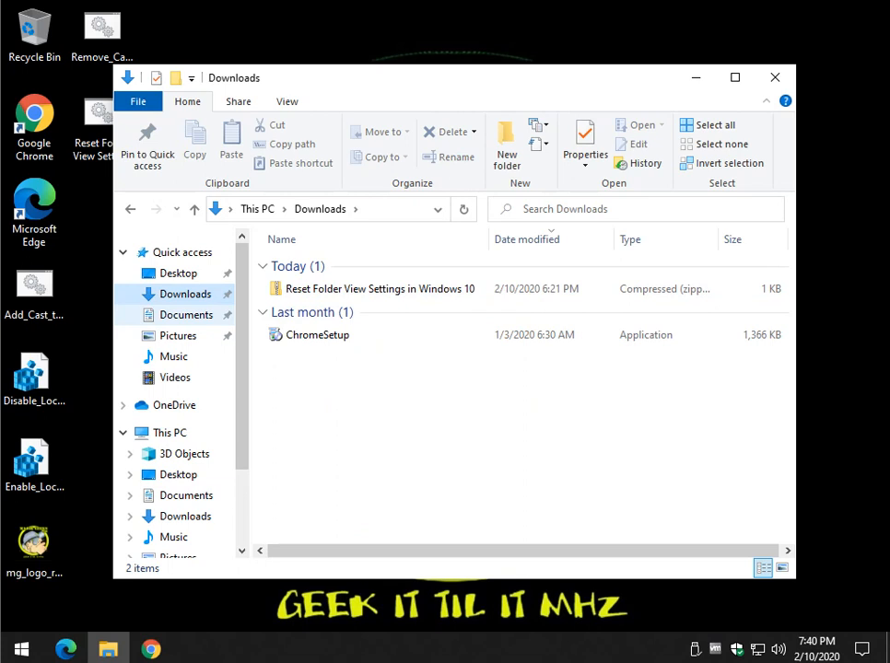
click(287, 102)
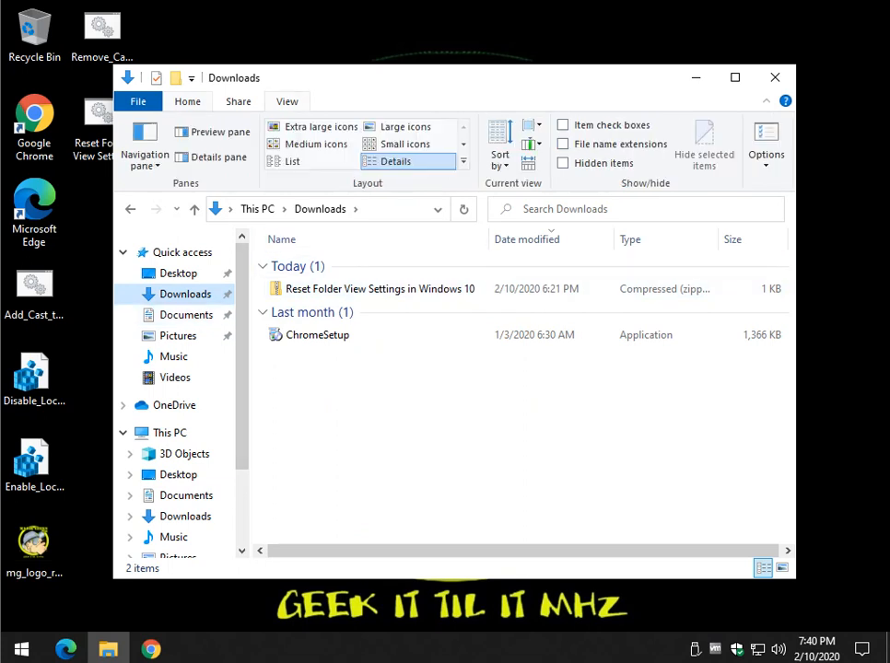
click(321, 125)
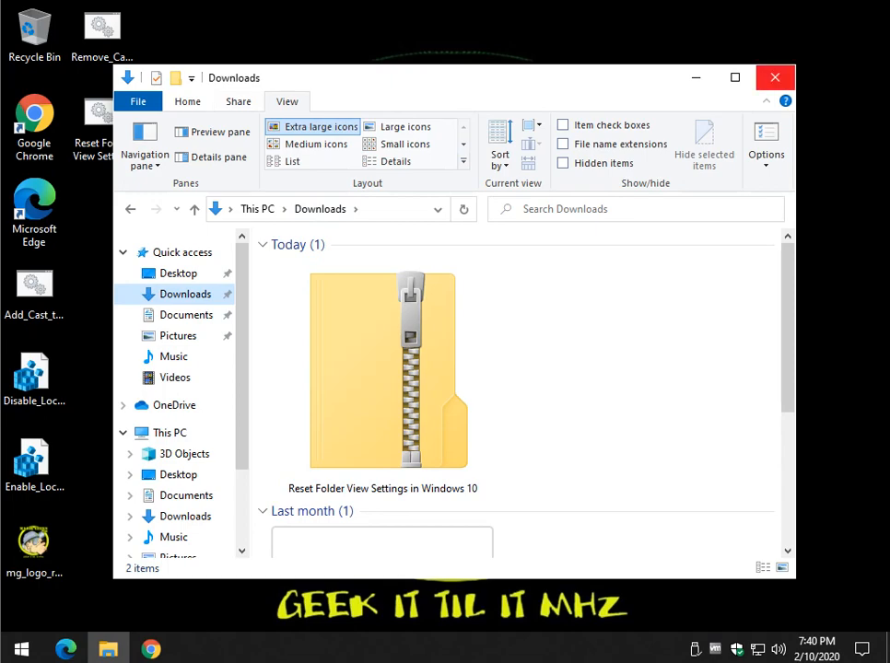
click(776, 76)
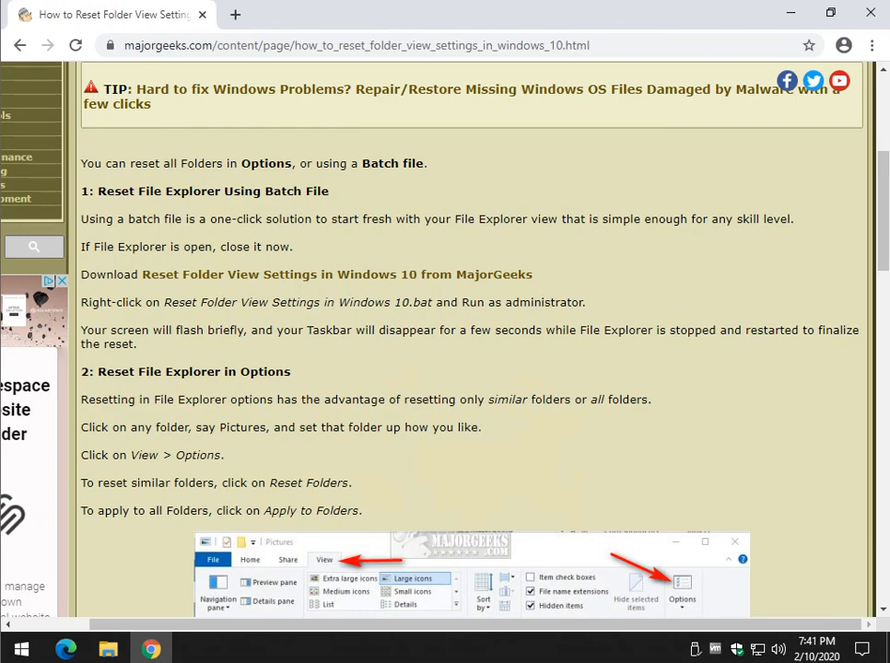
scroll(down, 3)
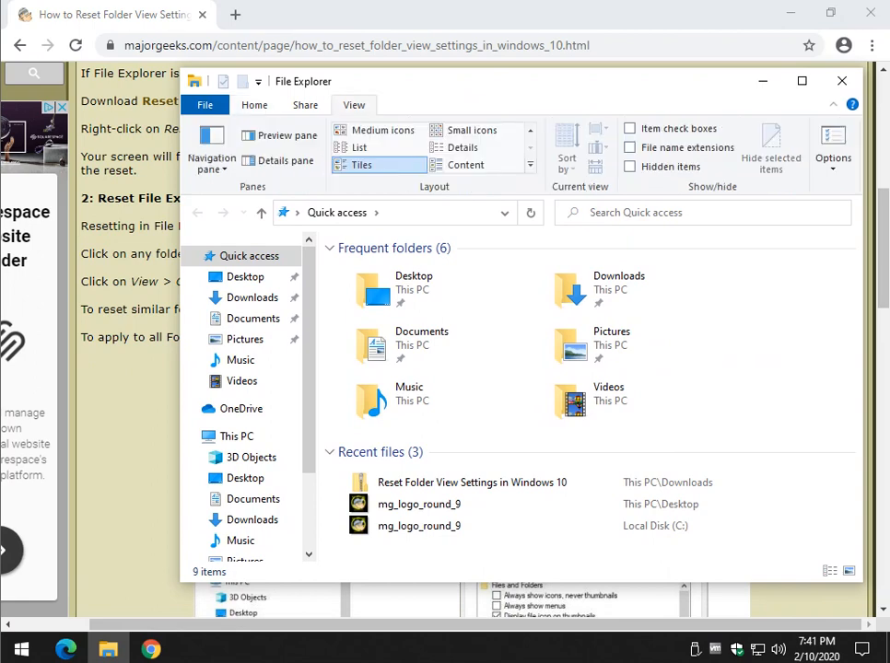
Show Quick access as medium icons and go into the Pictures folder
click(383, 129)
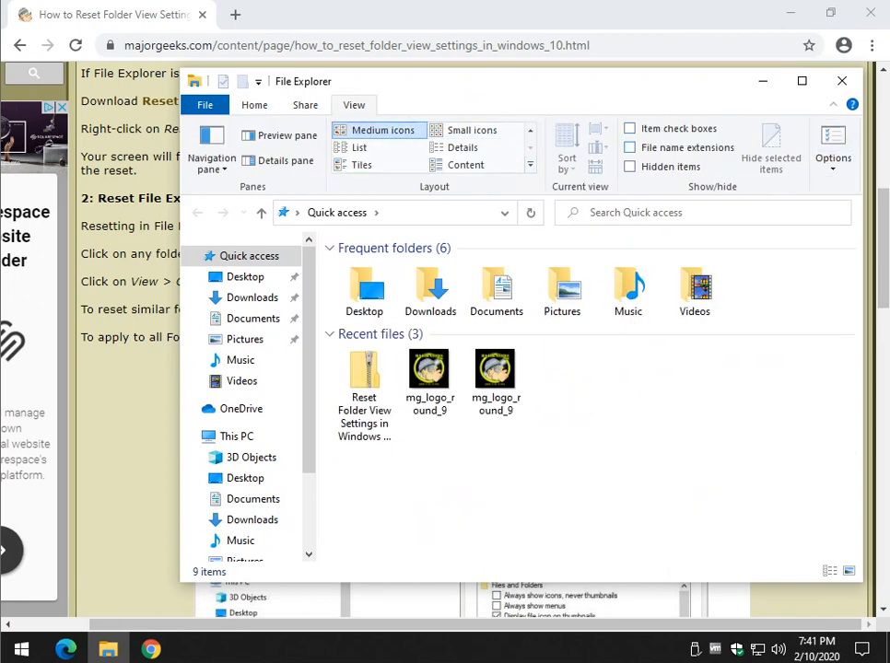
click(833, 144)
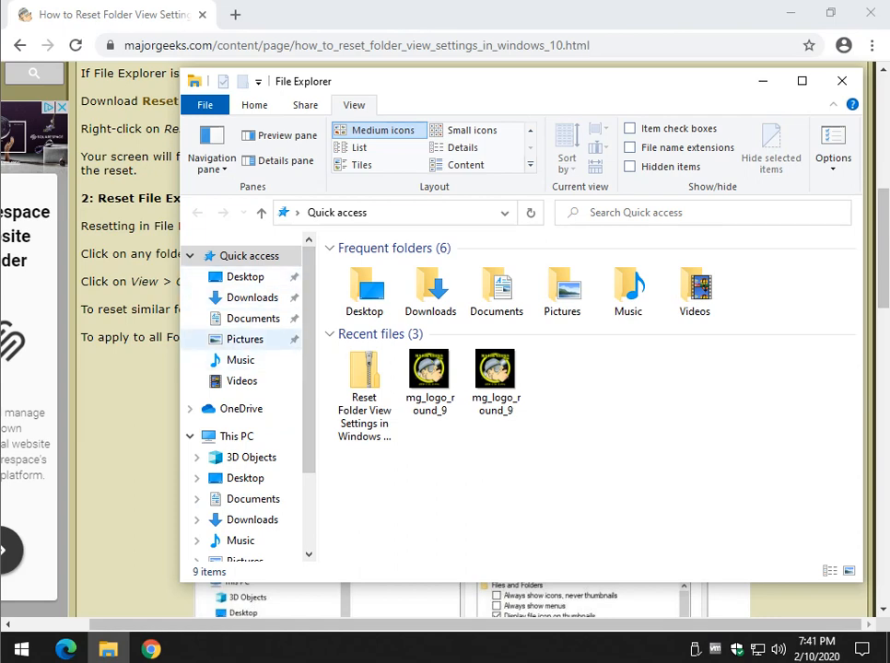
click(245, 340)
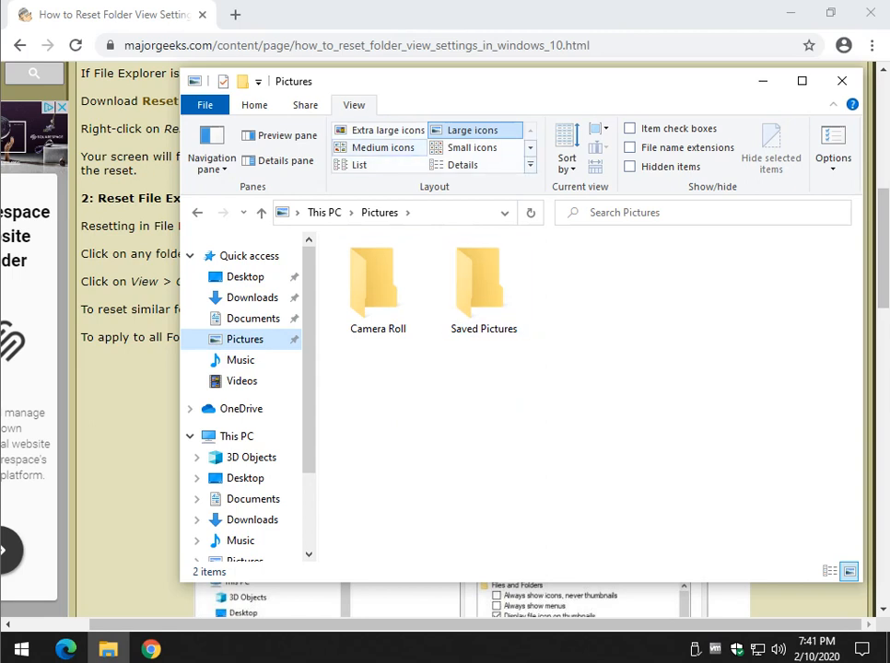
Show Pictures as small icons with hidden items visible, and bring up Folder Options
click(472, 147)
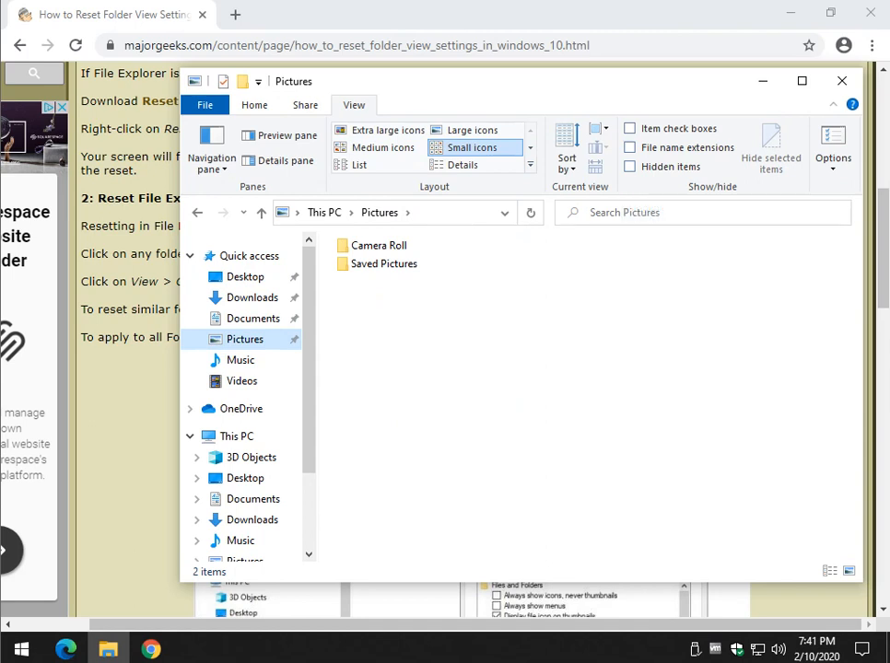
click(631, 166)
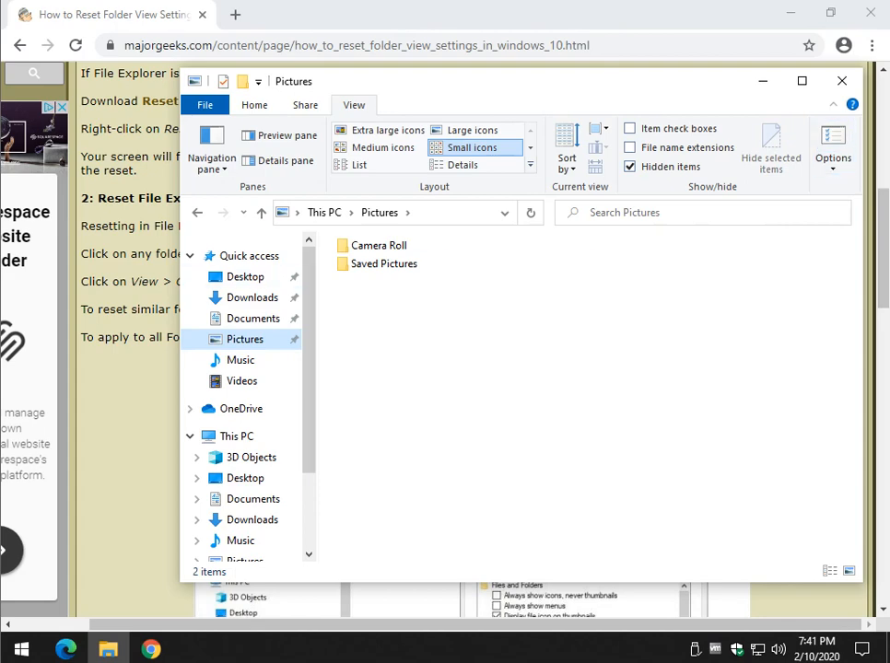
click(840, 81)
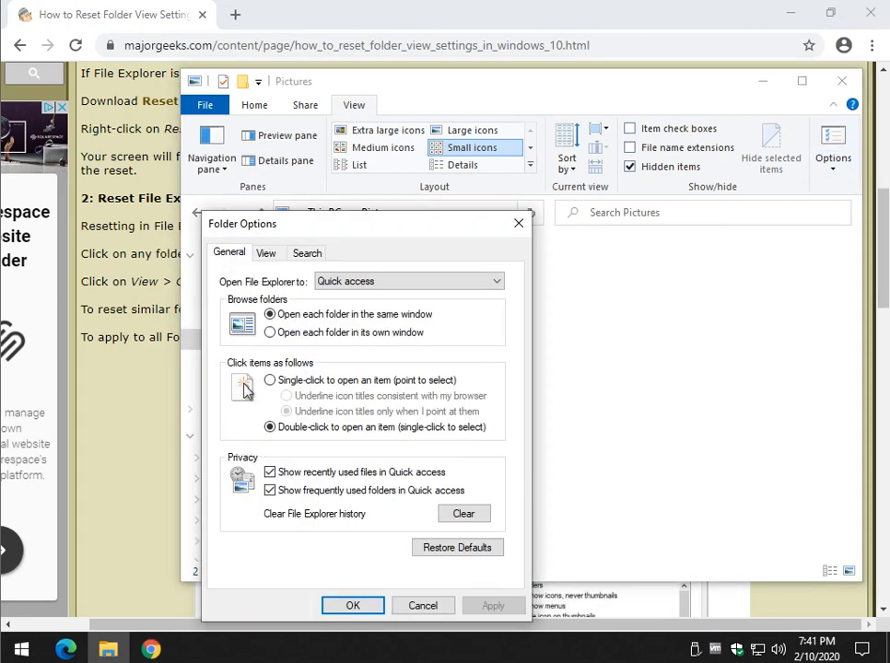
Reset folders of the Pictures type to default views via Reset Folders and confirm
click(265, 253)
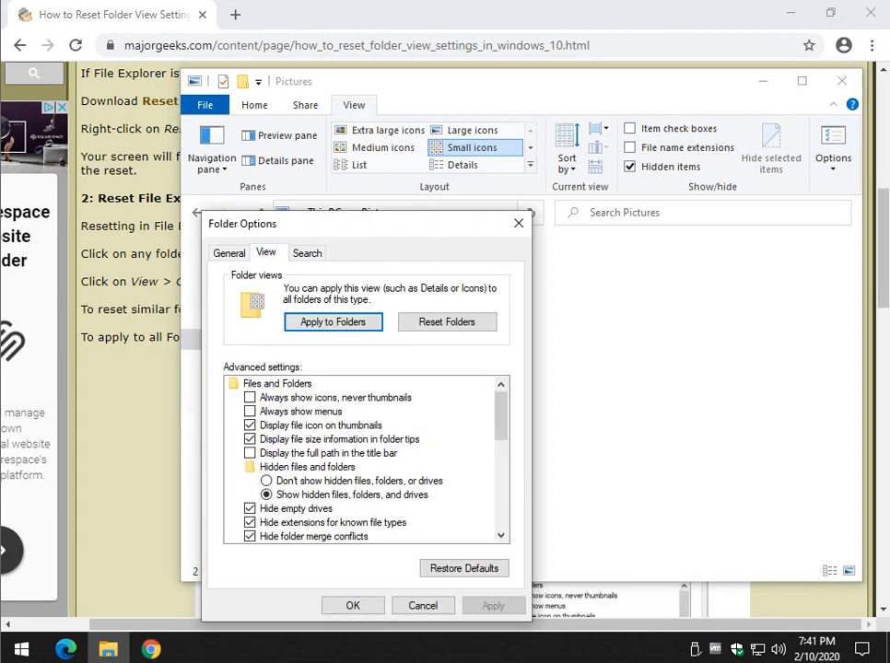
click(229, 252)
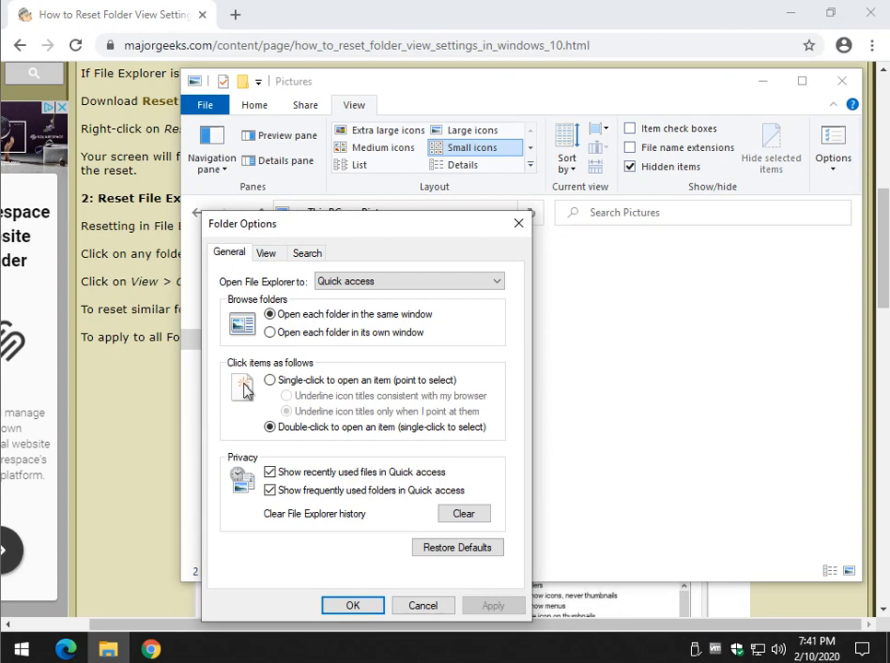
click(265, 253)
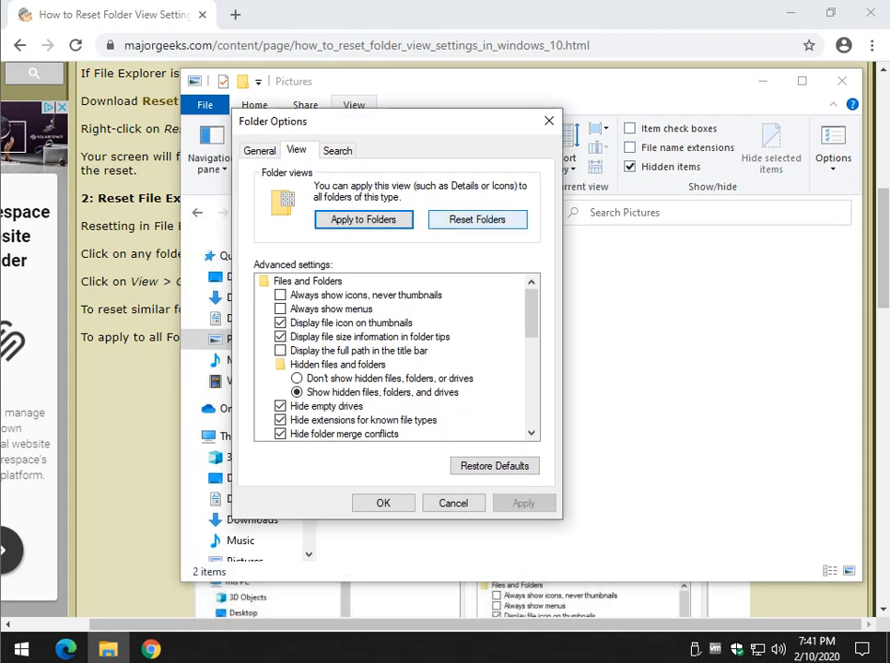
click(476, 219)
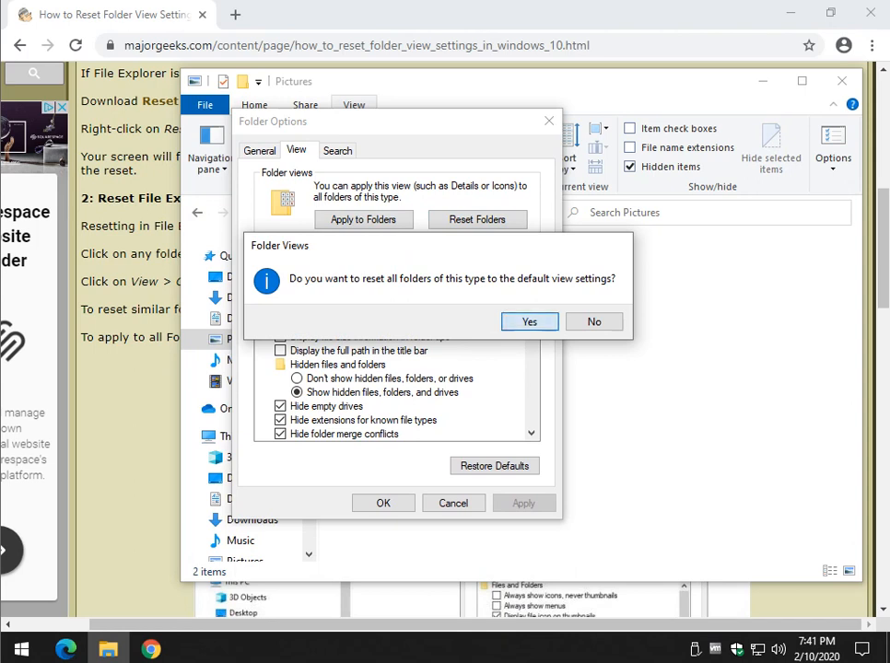
click(529, 321)
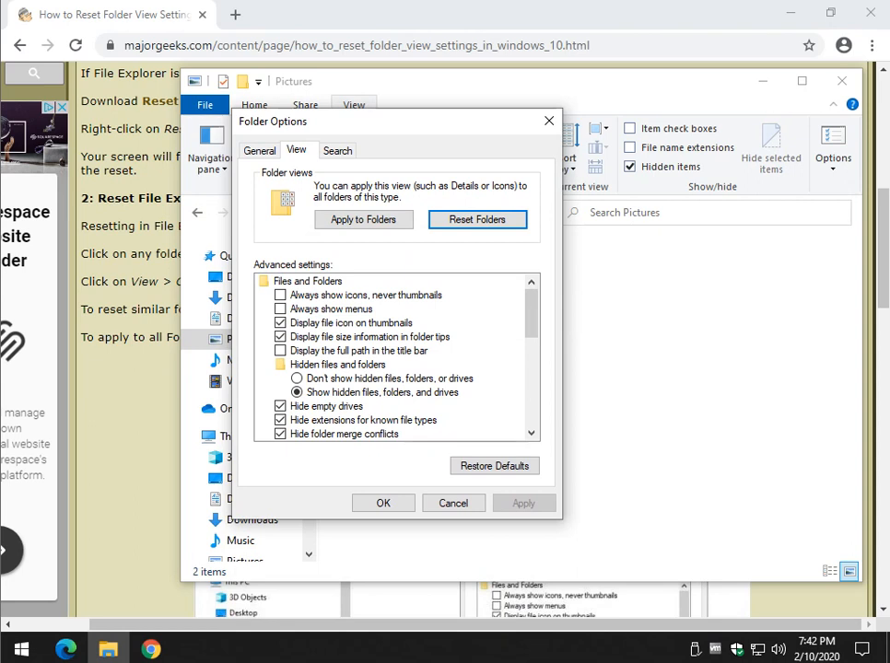
Apply Pictures' view to similar folders and bring the tutorial article back to front
click(363, 219)
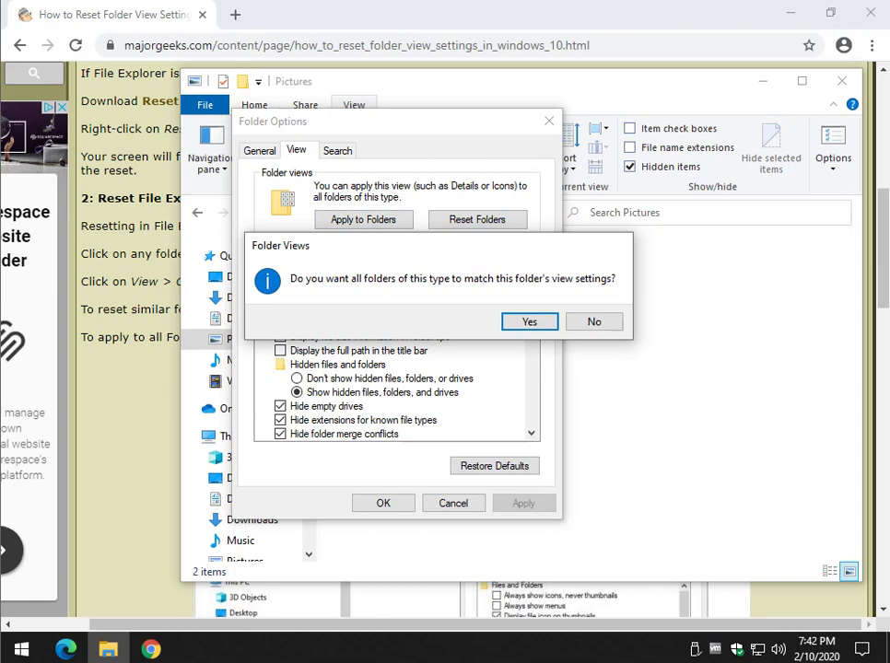
click(528, 321)
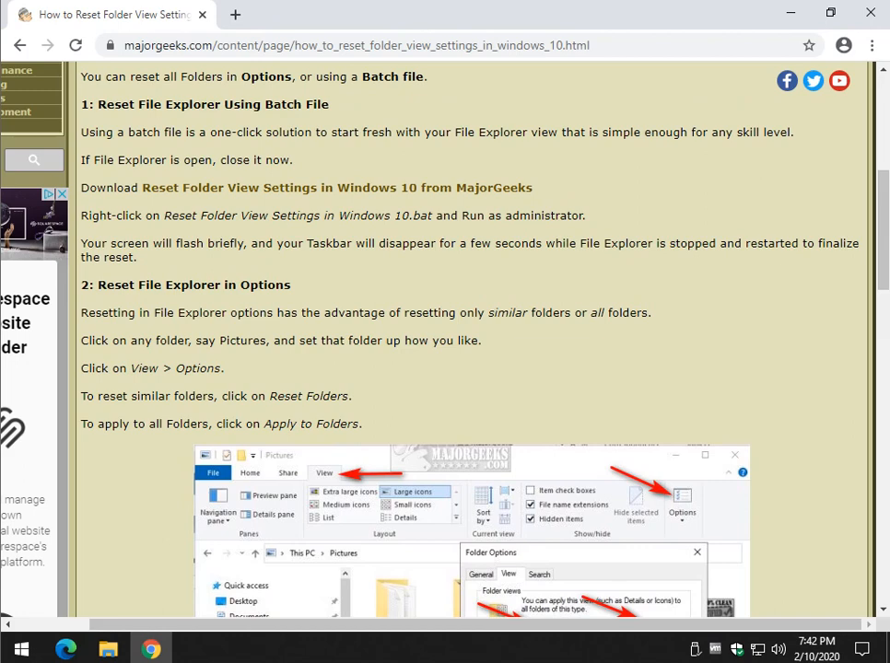
scroll(down, 3)
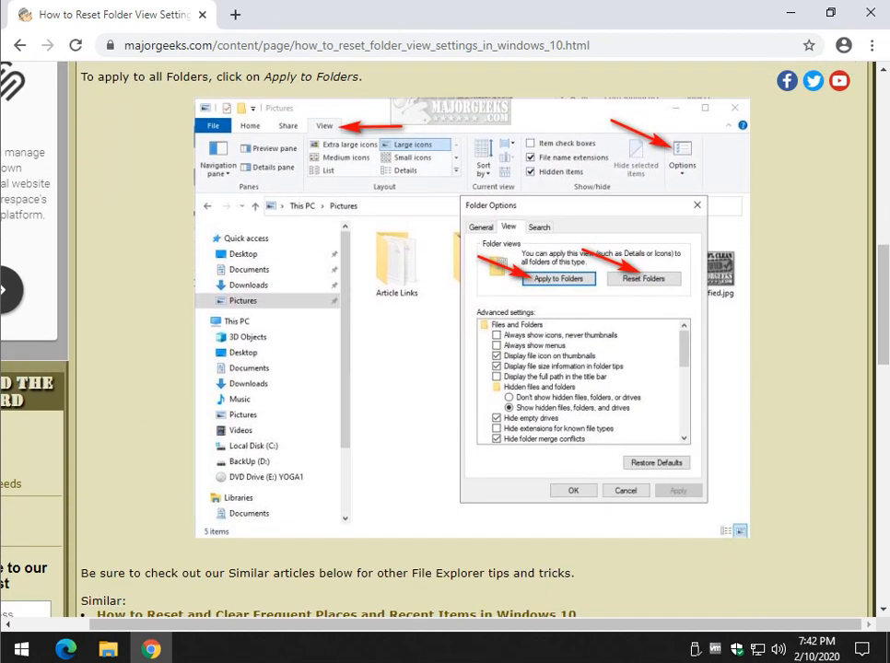
scroll(down, 3)
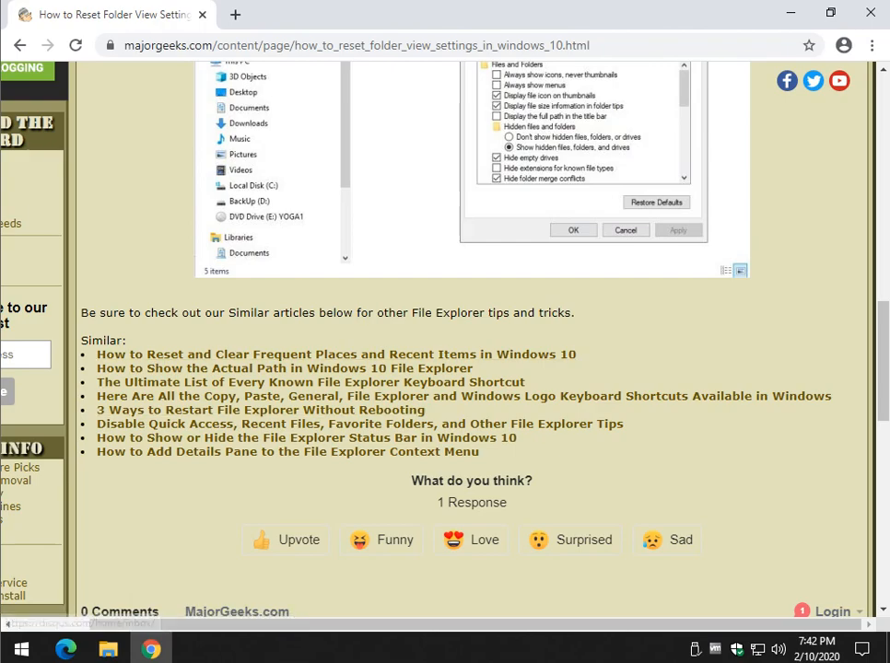
scroll(up, 3)
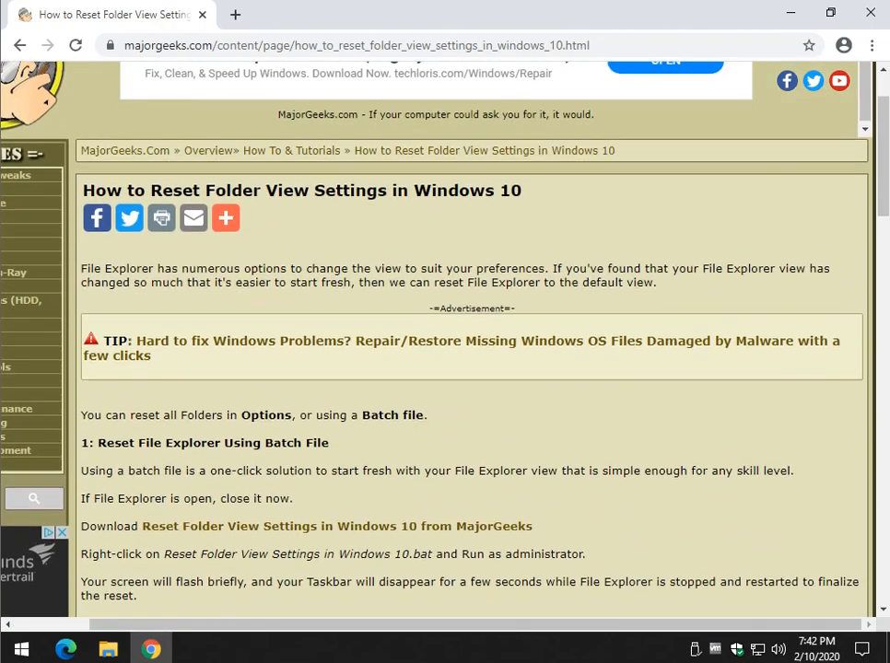